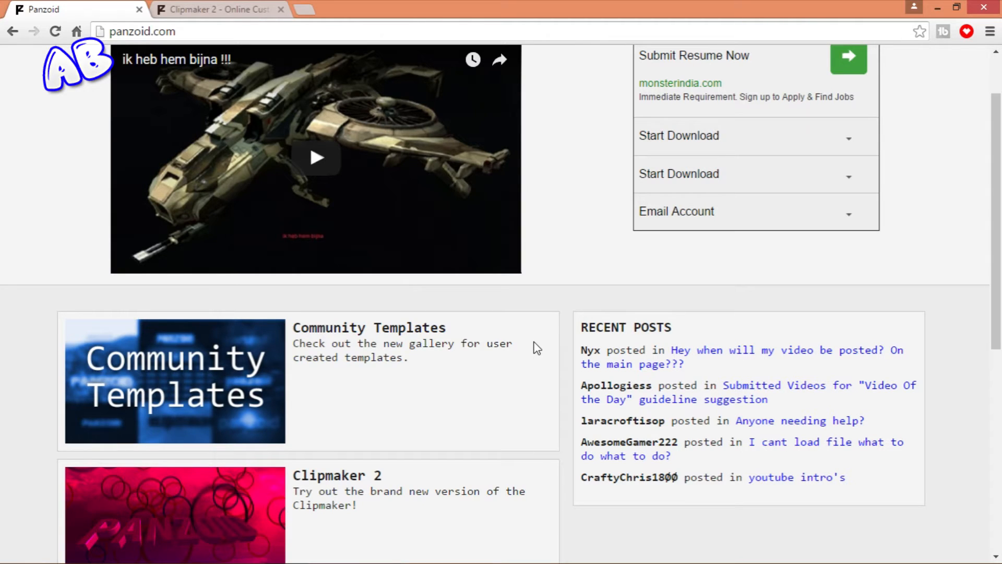
pyautogui.moveTo(30, 132)
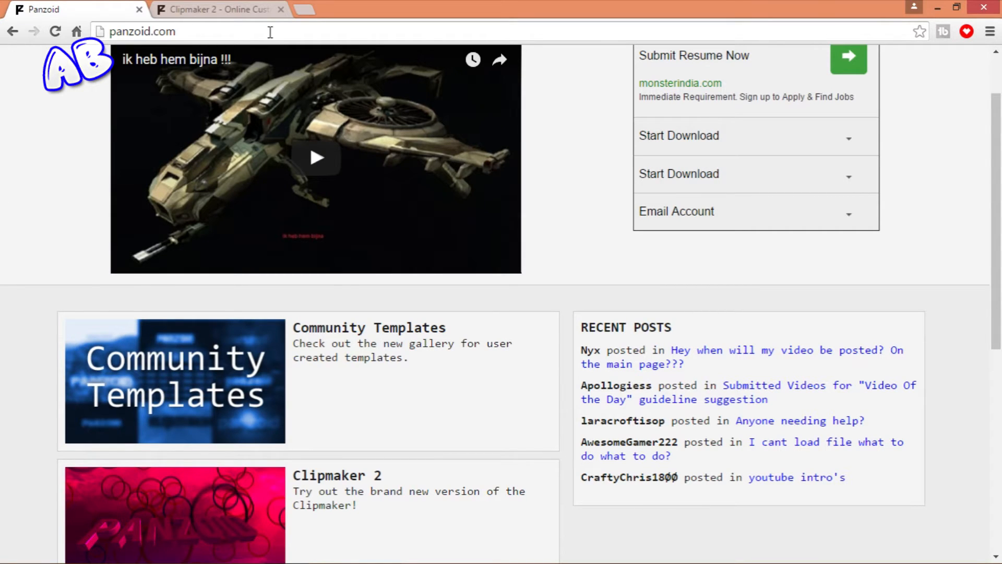
# - Scroll the panzoid.com home page down to the Clipmaker 2, Clipmaker 0.5 and Backgrounder 3 cards
pyautogui.click(160, 31)
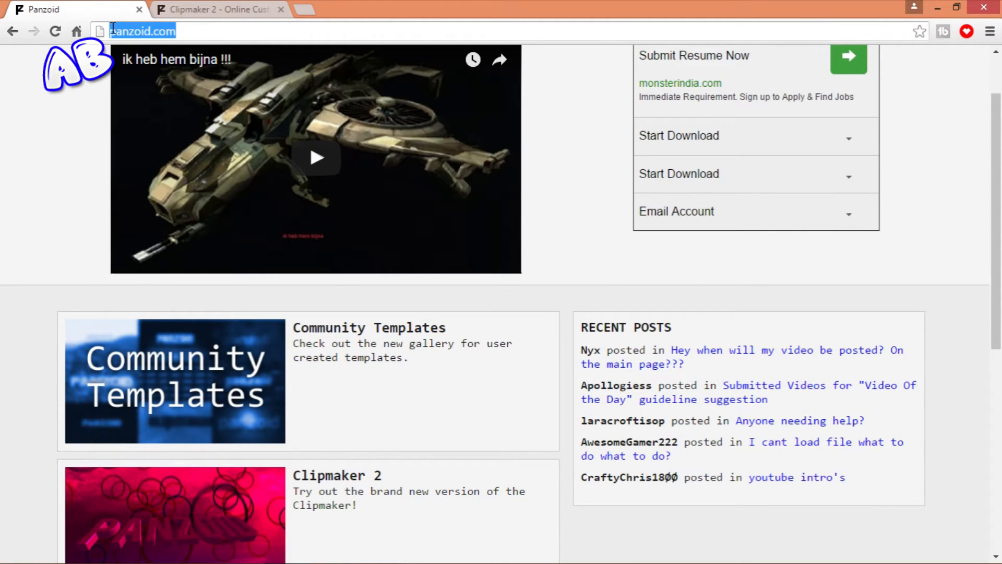
pyautogui.scroll(-3)
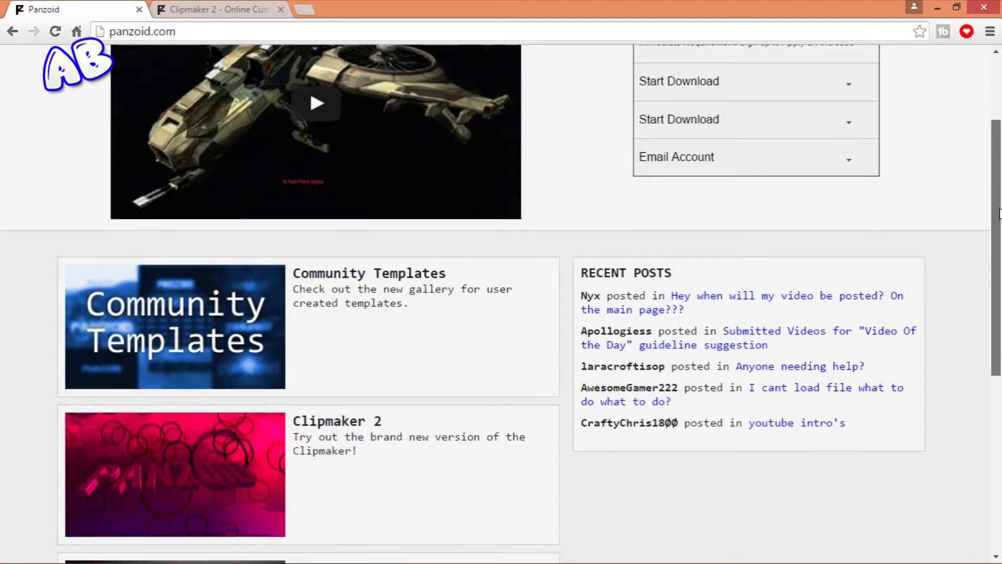
pyautogui.scroll(-3)
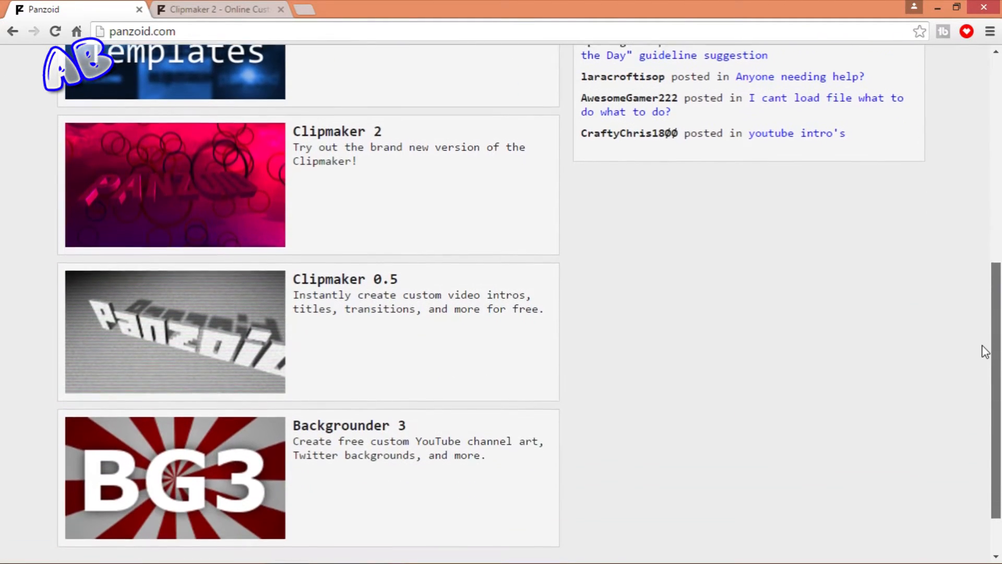
pyautogui.scroll(-3)
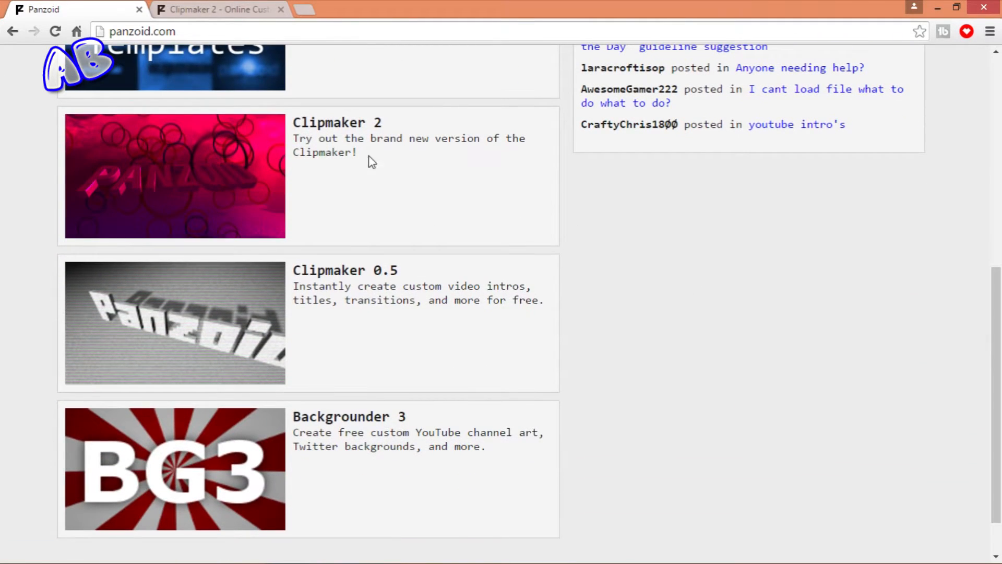
pyautogui.moveTo(337, 123)
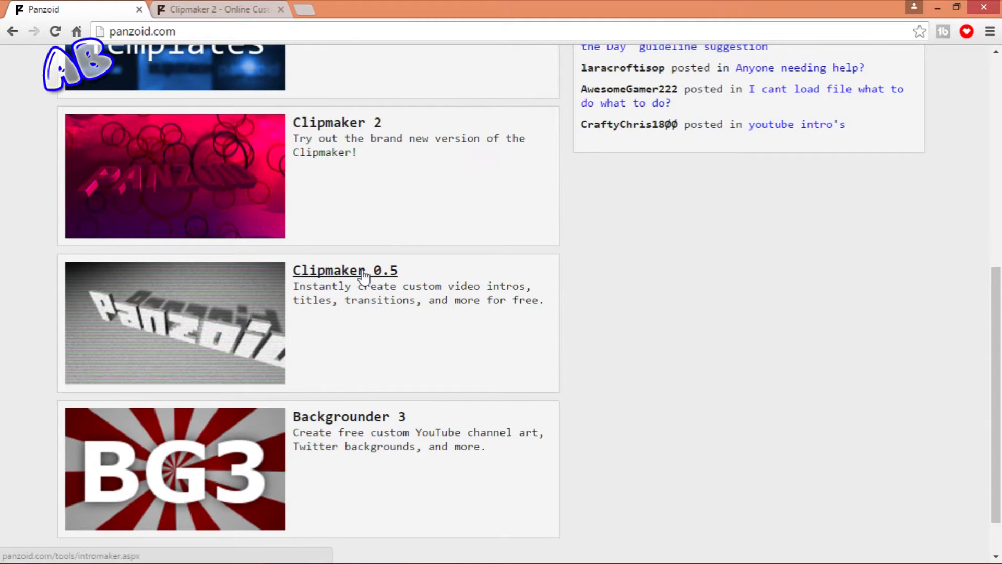
pyautogui.moveTo(336, 122)
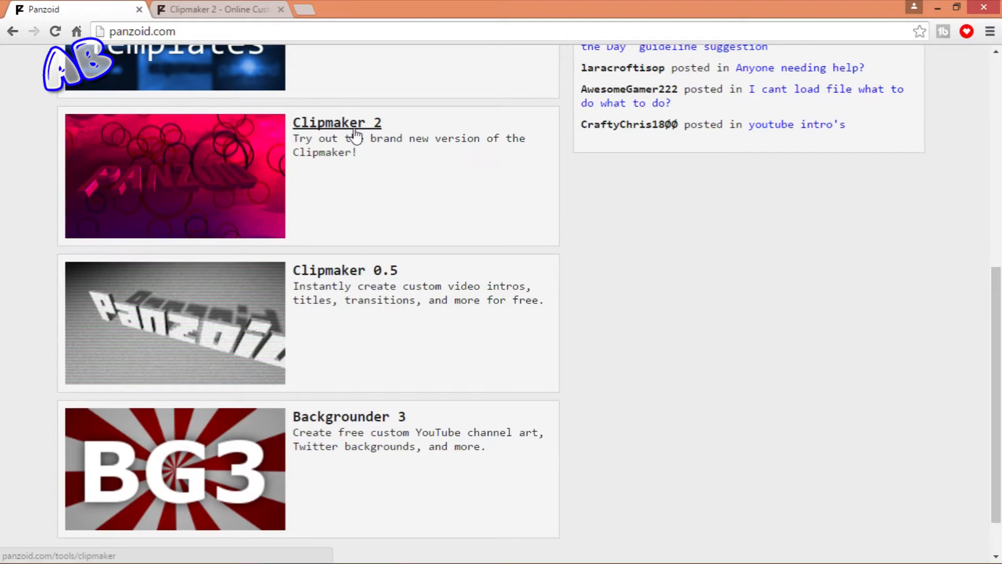
# - Launch Clipmaker 2 and browse the templates to the 3D PANZOID text template
pyautogui.click(337, 122)
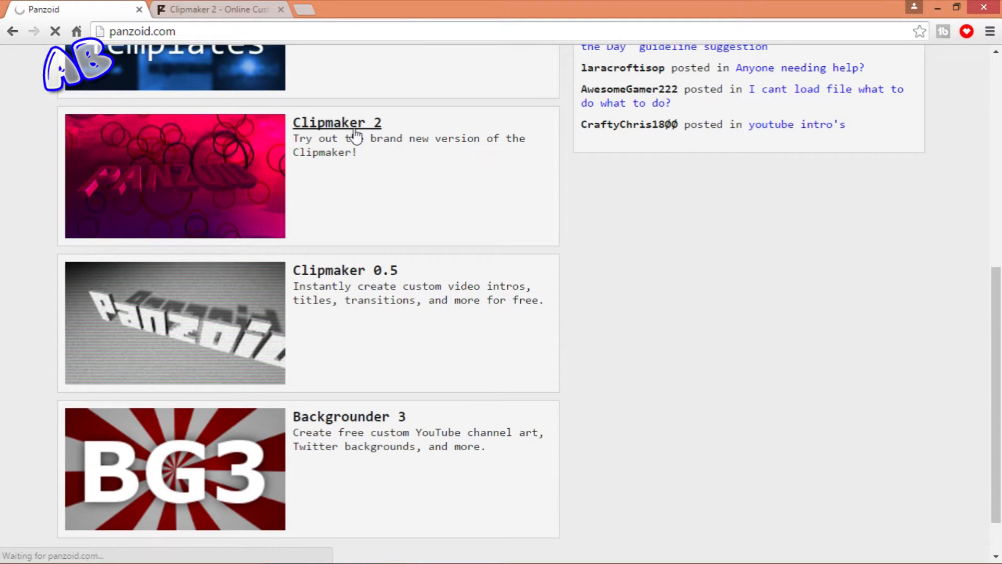
pyautogui.click(337, 122)
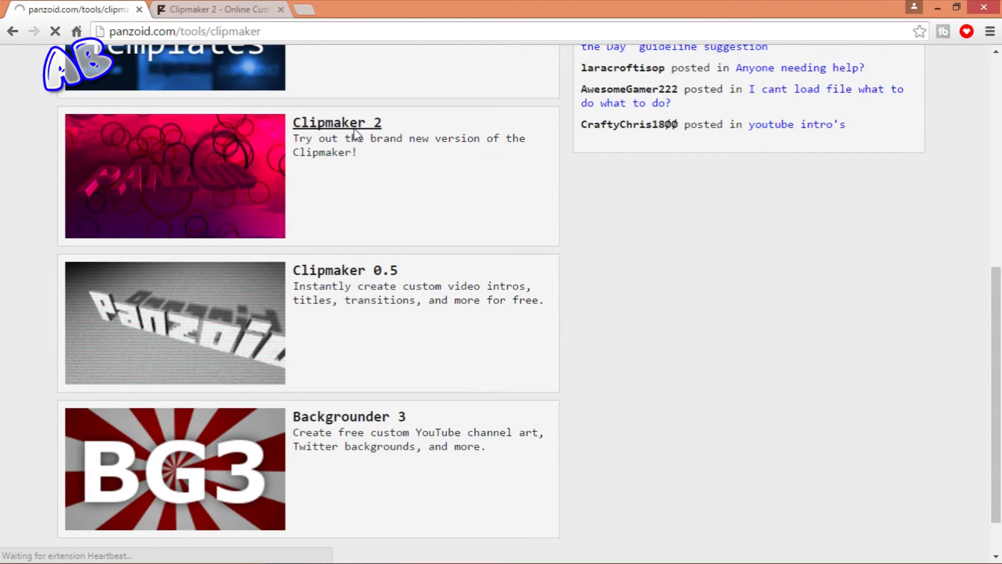
pyautogui.click(336, 122)
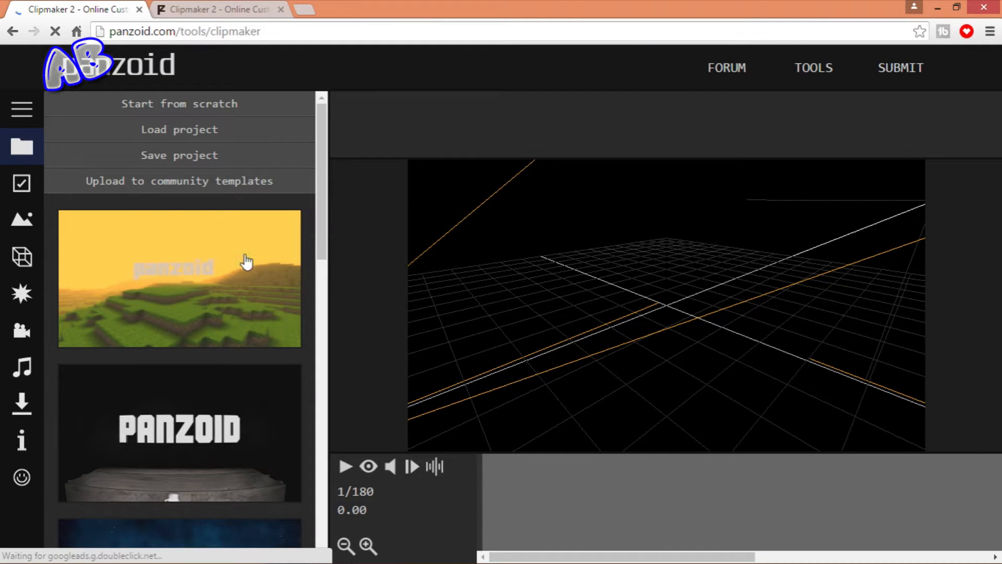
pyautogui.scroll(-3)
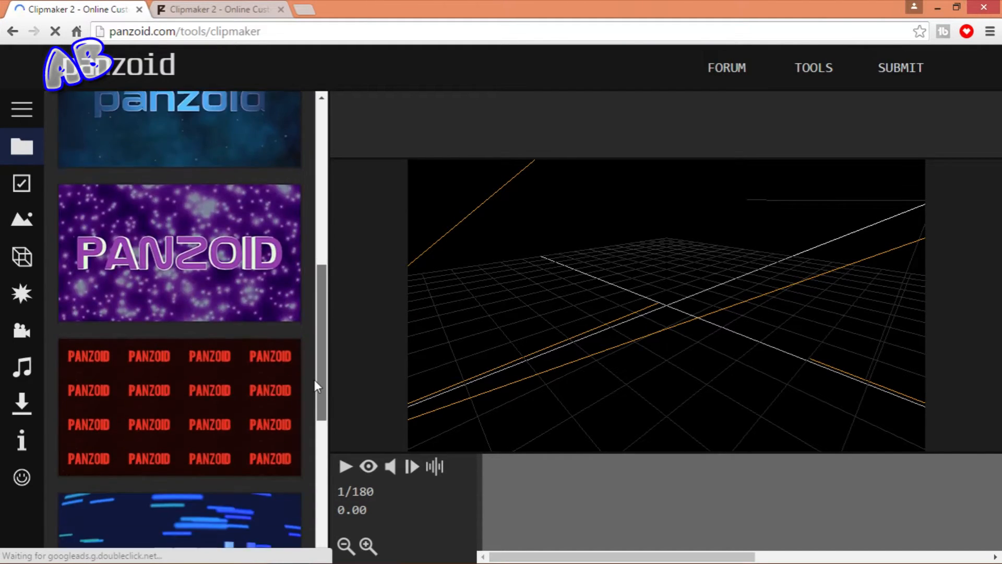
pyautogui.scroll(-3)
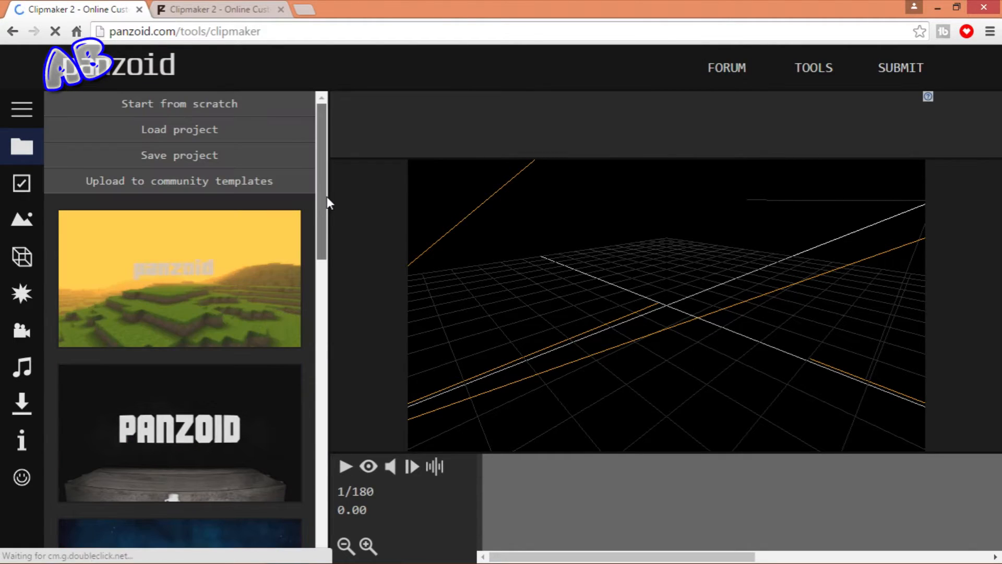
pyautogui.scroll(-3)
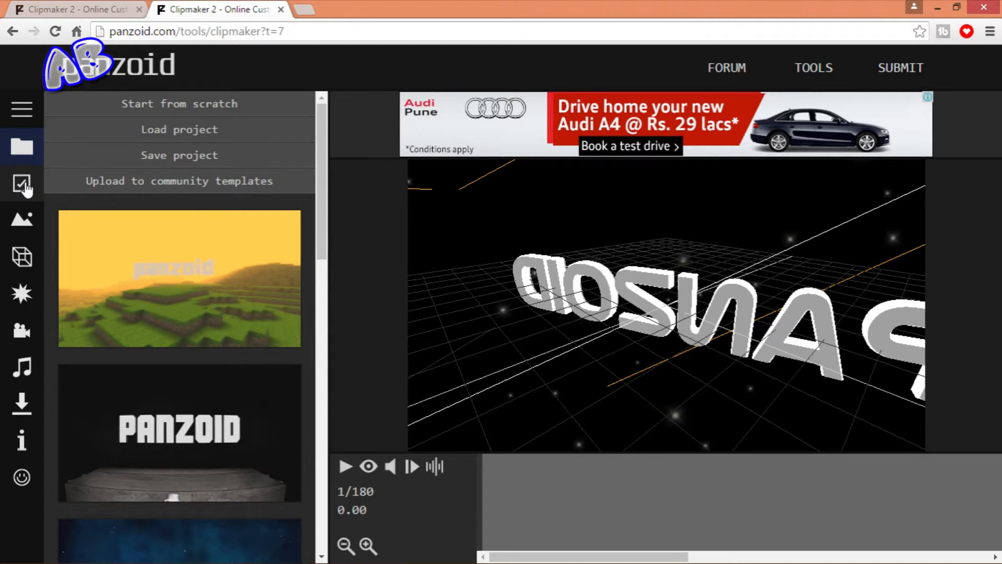
# - Set Video resolution to 1280x720 (720p) in Basic settings, keeping 30 fps and 8 seconds
pyautogui.click(22, 184)
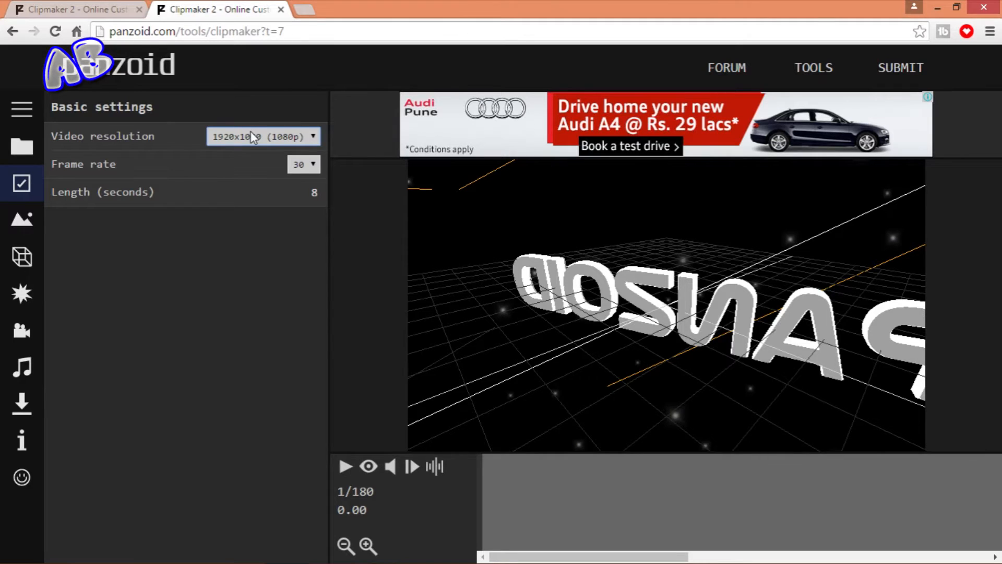
pyautogui.click(262, 136)
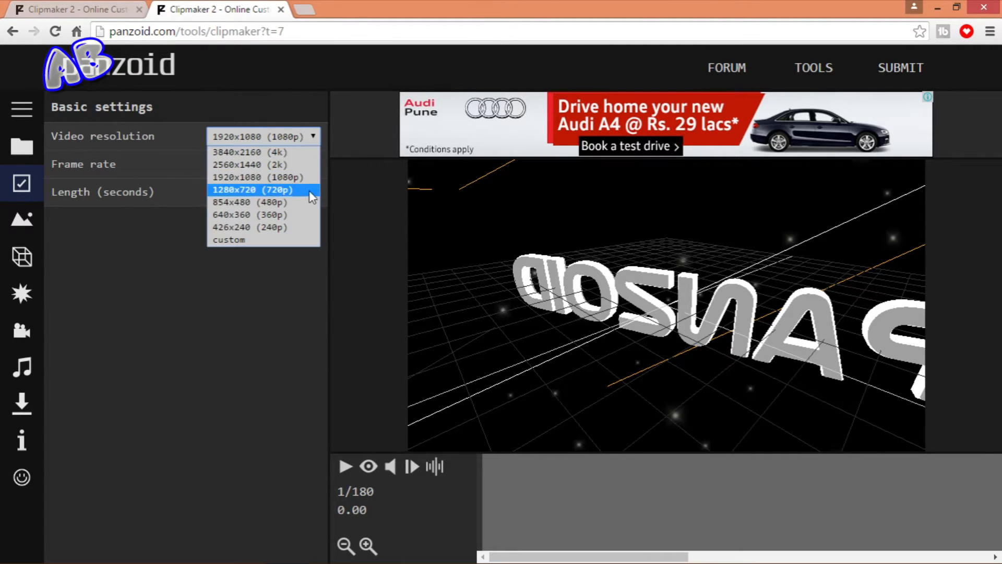
pyautogui.click(253, 189)
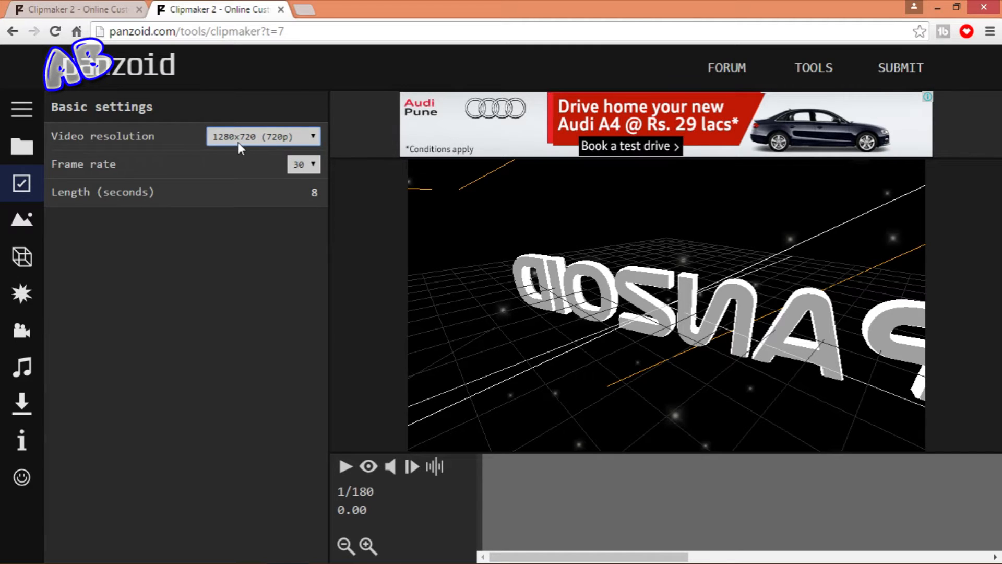
pyautogui.click(262, 136)
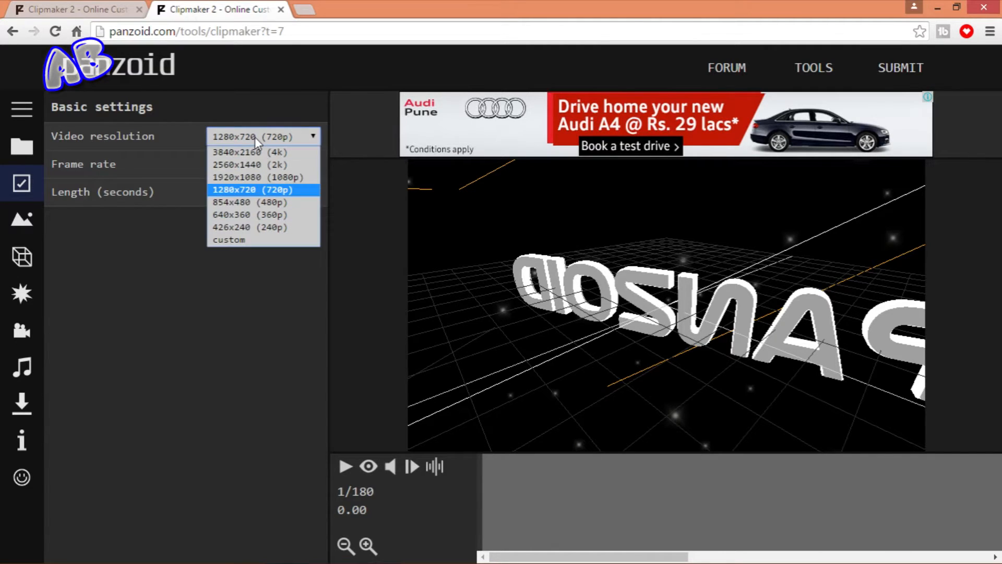
pyautogui.click(252, 189)
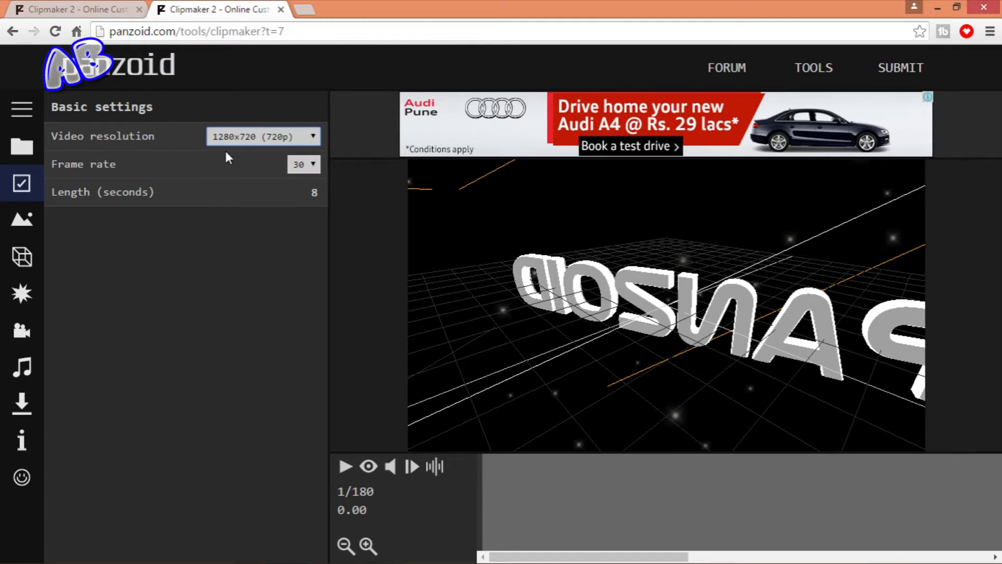
pyautogui.moveTo(319, 180)
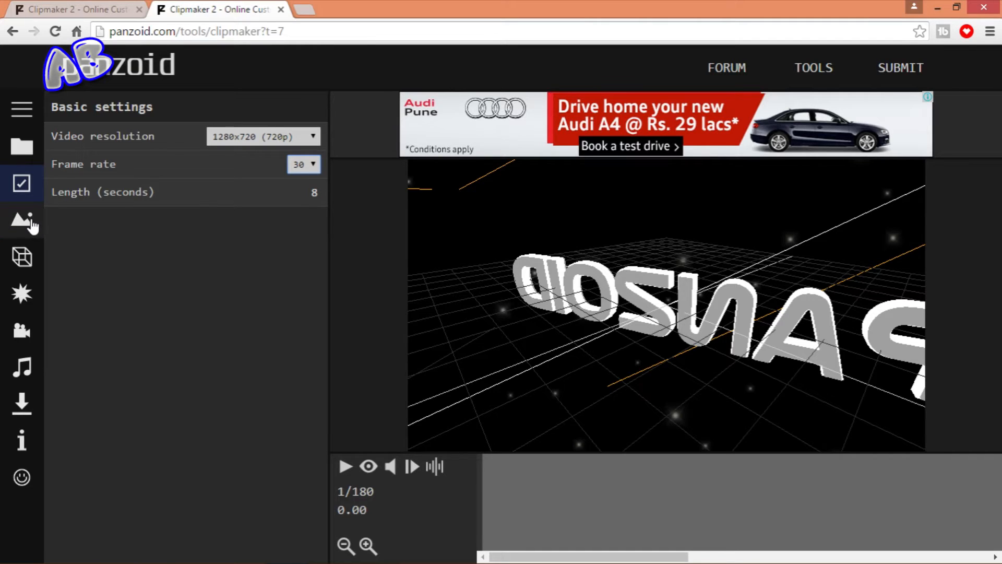
pyautogui.moveTo(22, 257)
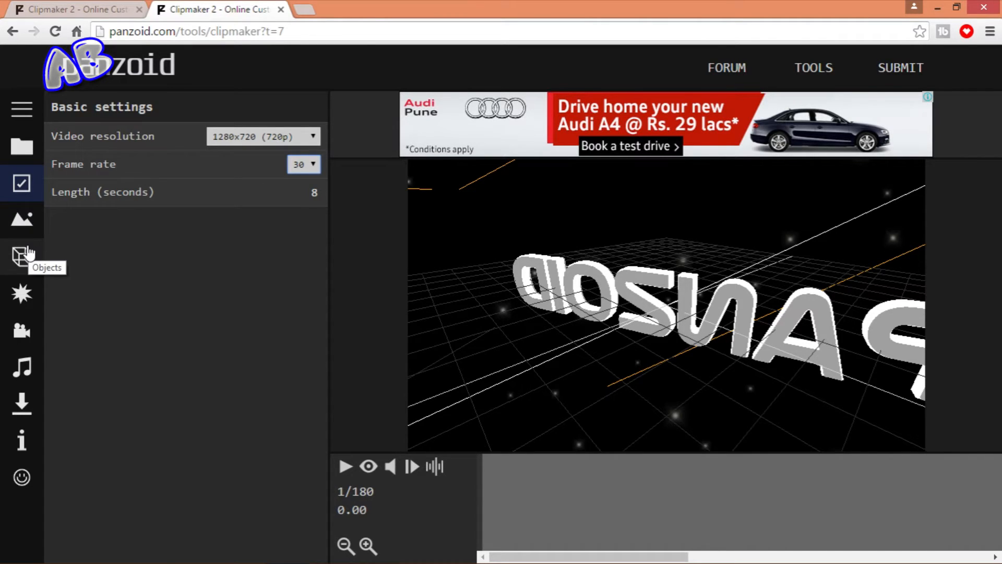
# - Retype the first 3D text object as 'AnBru' and set its font to minercraftory
pyautogui.click(22, 256)
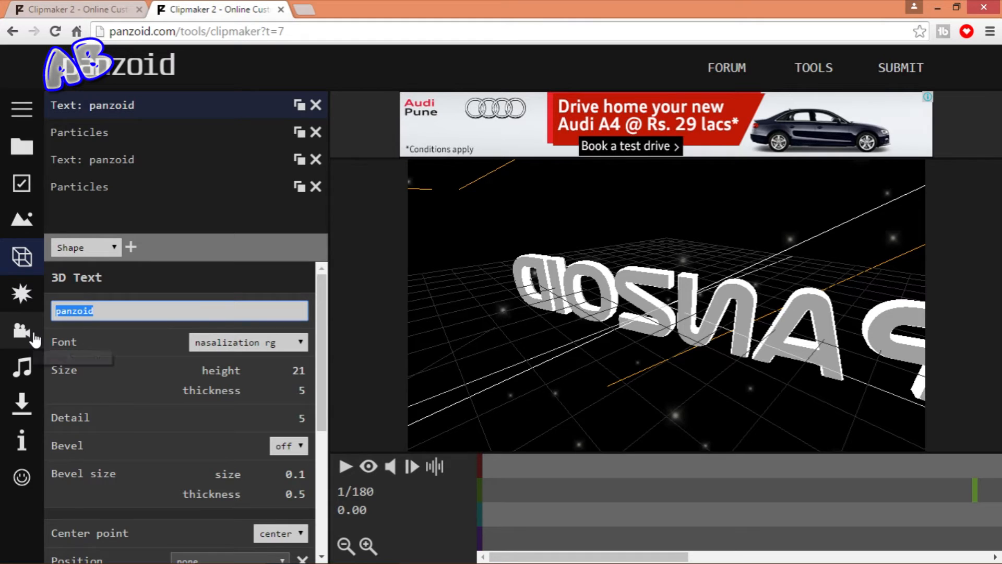
pyautogui.write('AnB')
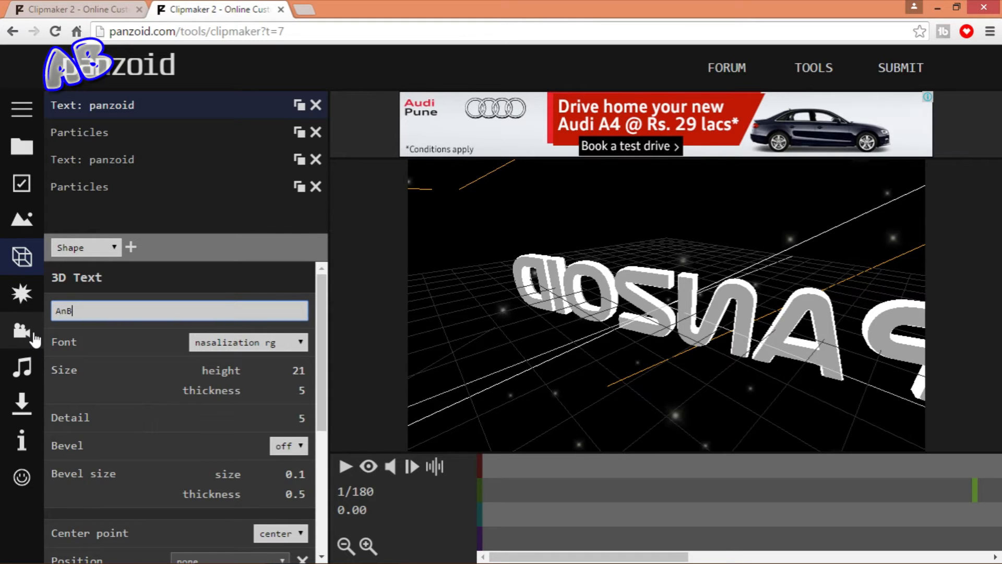
pyautogui.write('ru')
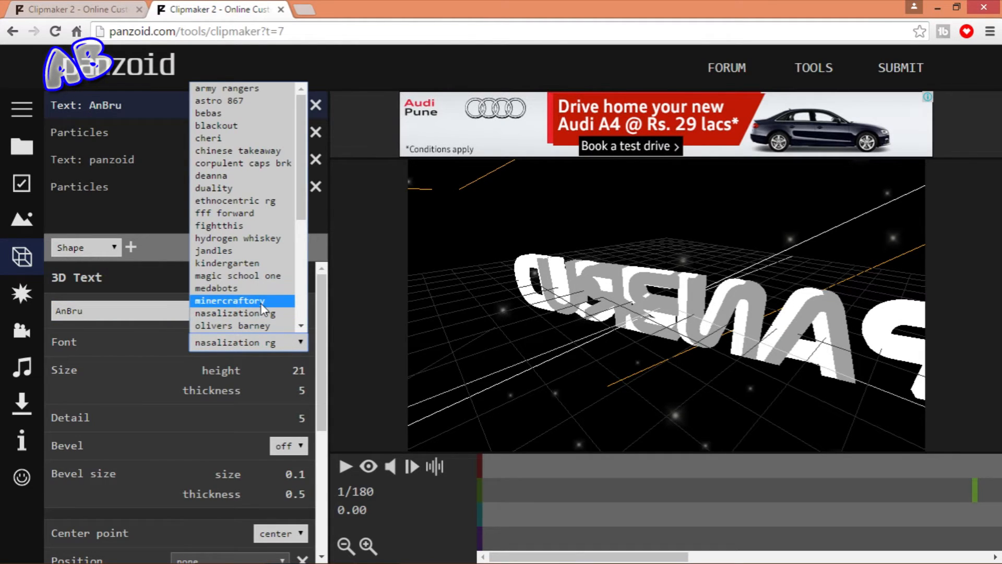
pyautogui.click(230, 301)
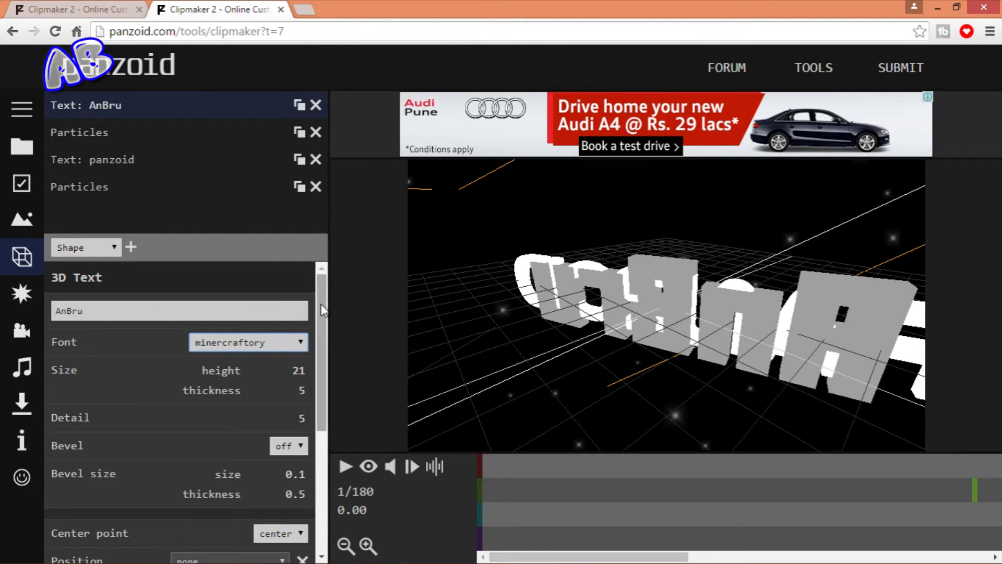
# - Change the Text: AnBru layer's colour from grey to bright green
pyautogui.scroll(-3)
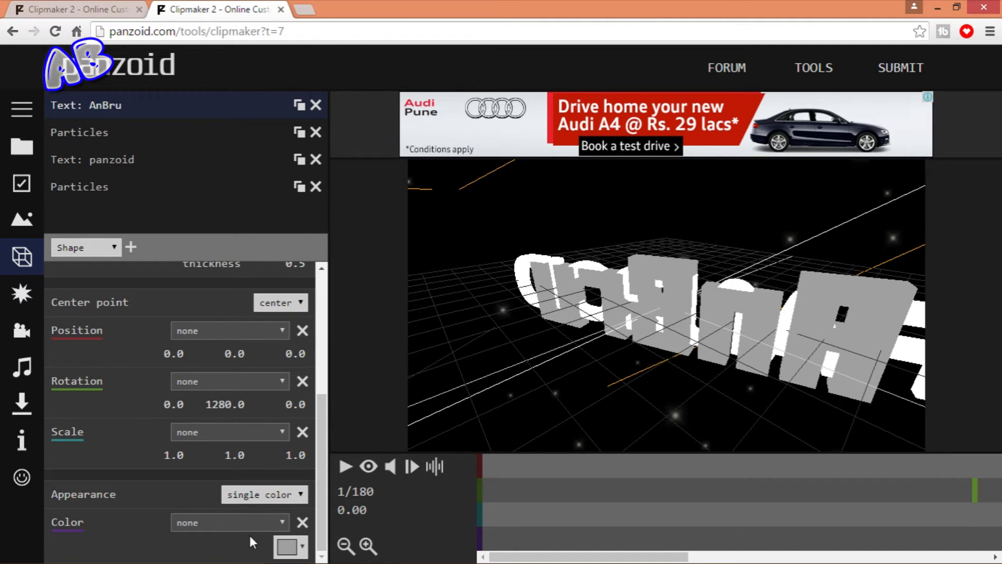
pyautogui.click(290, 547)
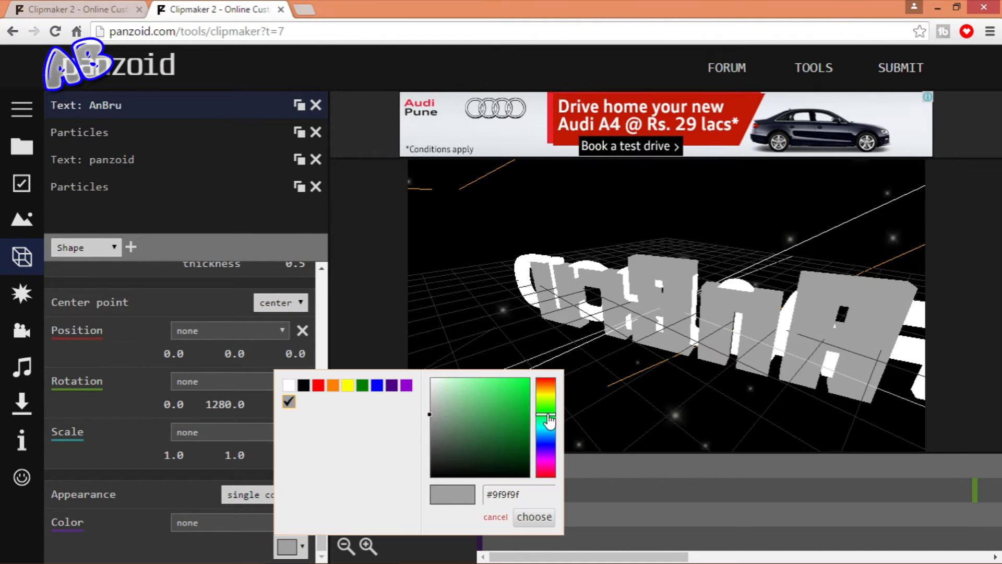
pyautogui.click(534, 517)
pyautogui.write('A')
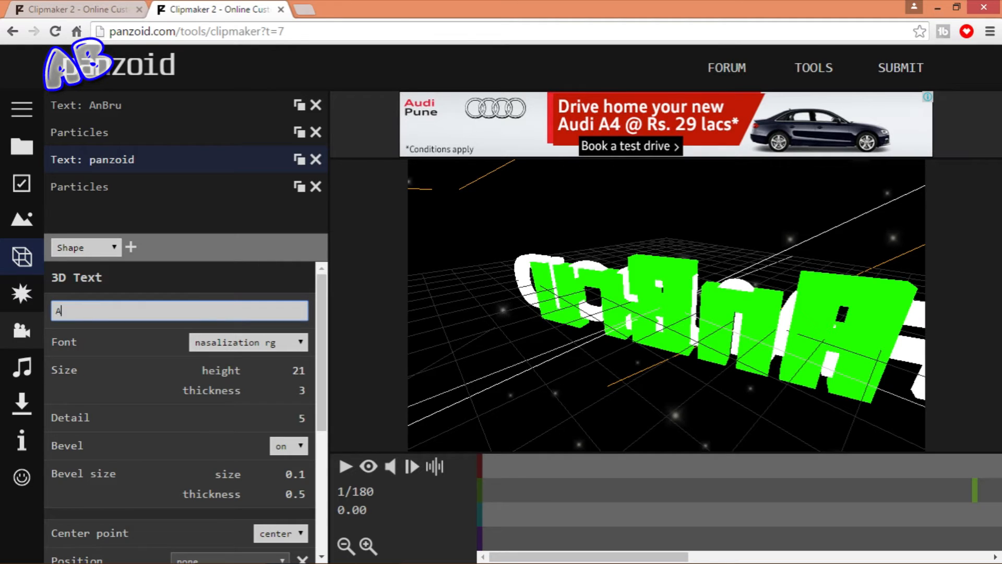
# - Make the second text object read 'AnBru' in green minercraftory font
pyautogui.write('nBru')
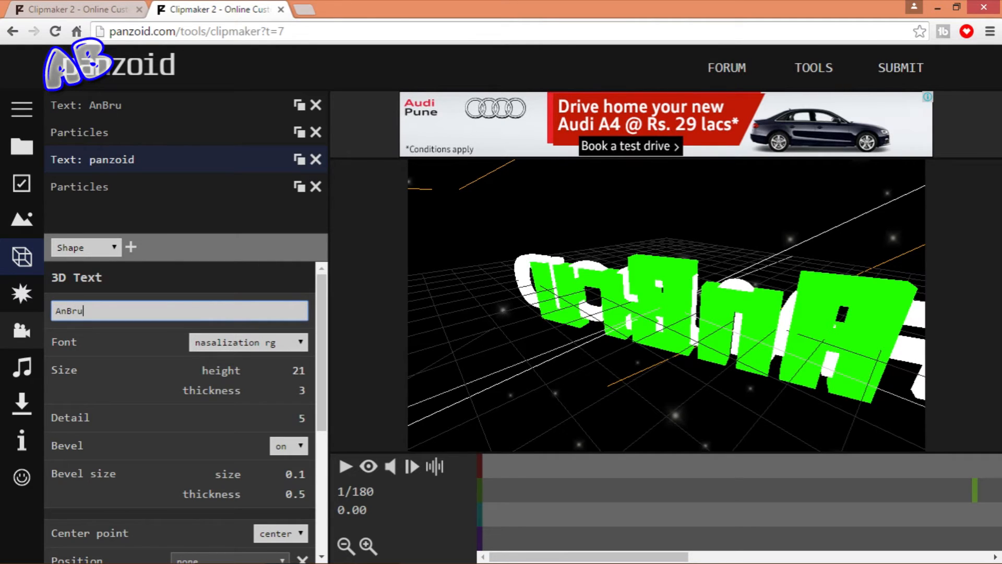
pyautogui.click(248, 342)
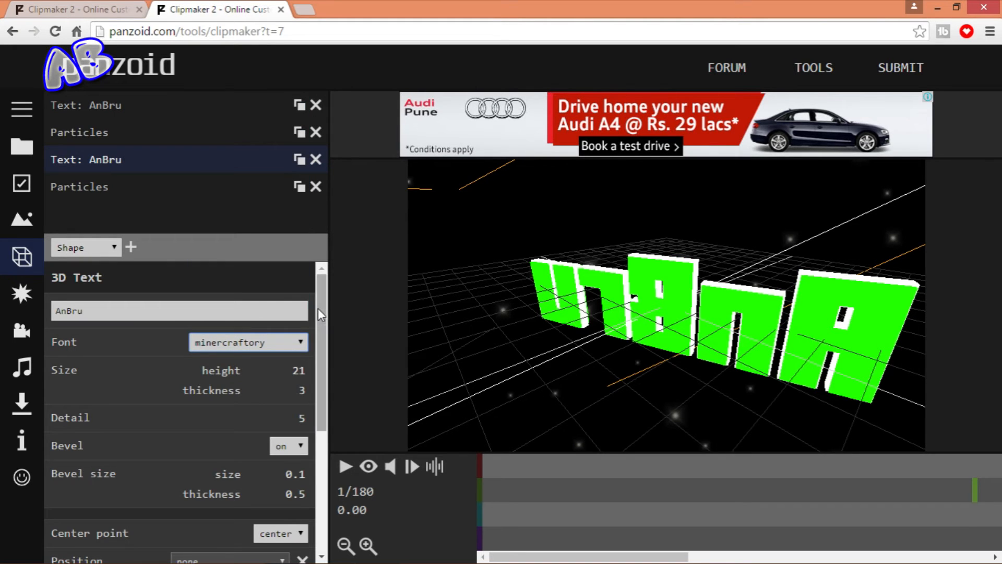
pyautogui.scroll(-3)
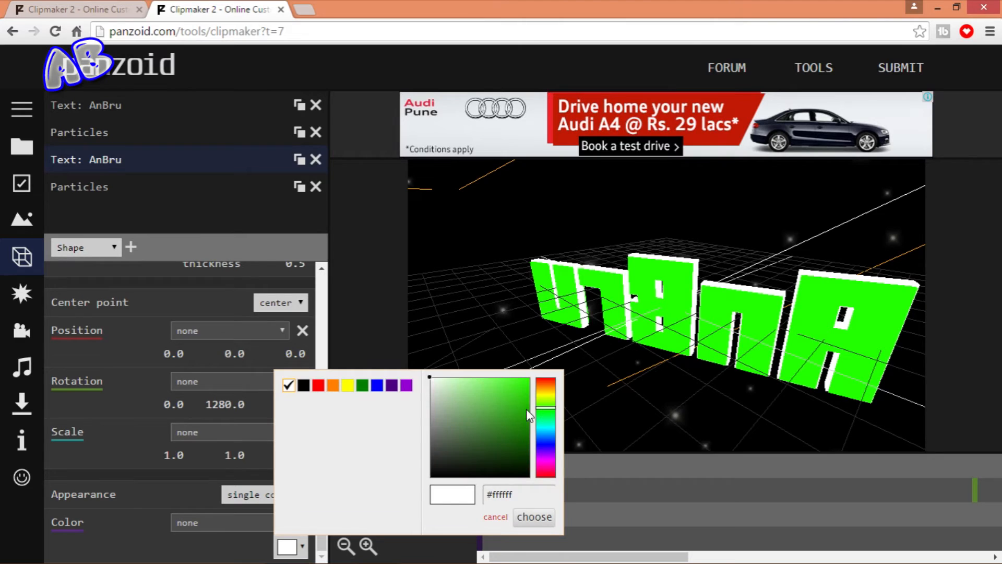
pyautogui.click(533, 516)
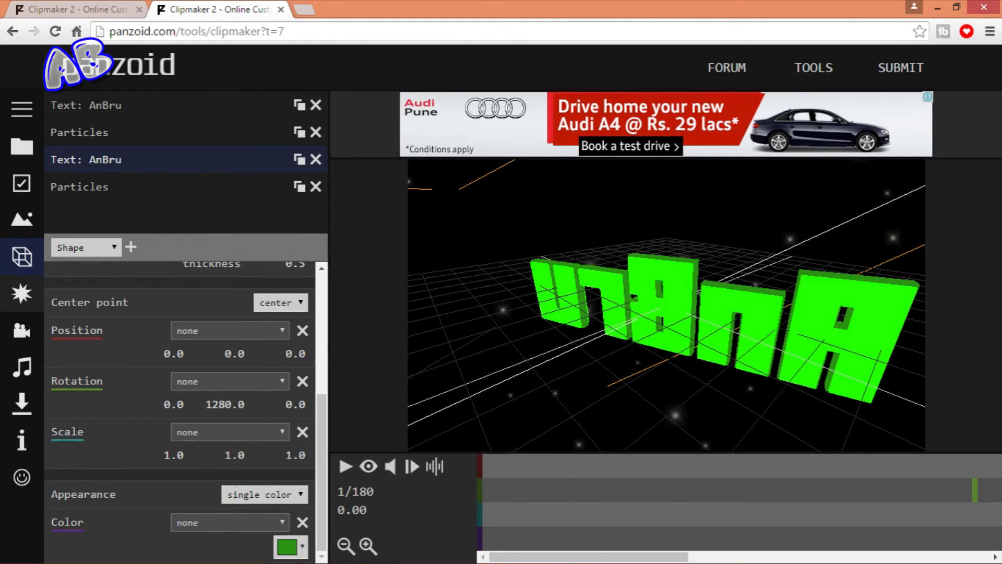
pyautogui.click(21, 293)
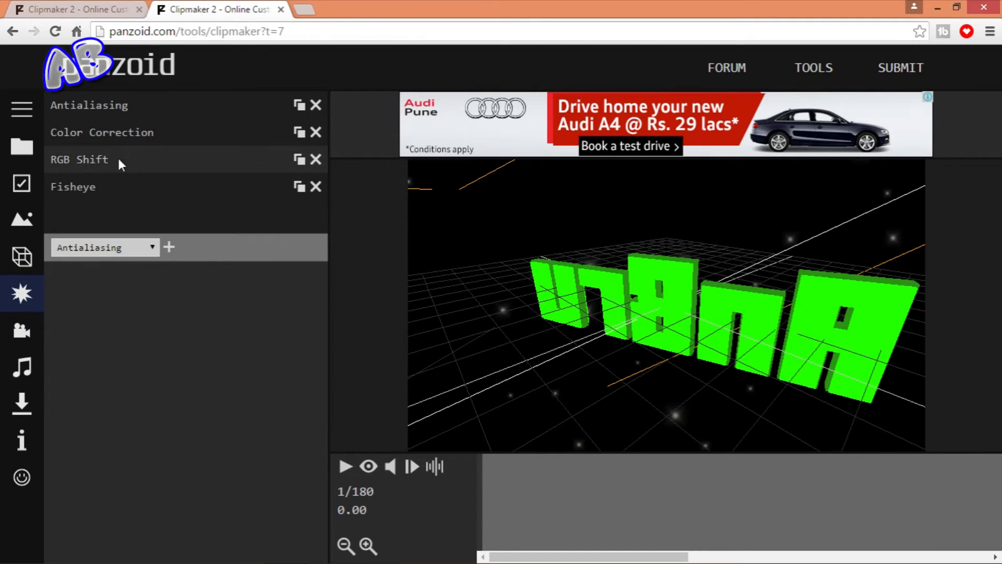
pyautogui.moveTo(22, 331)
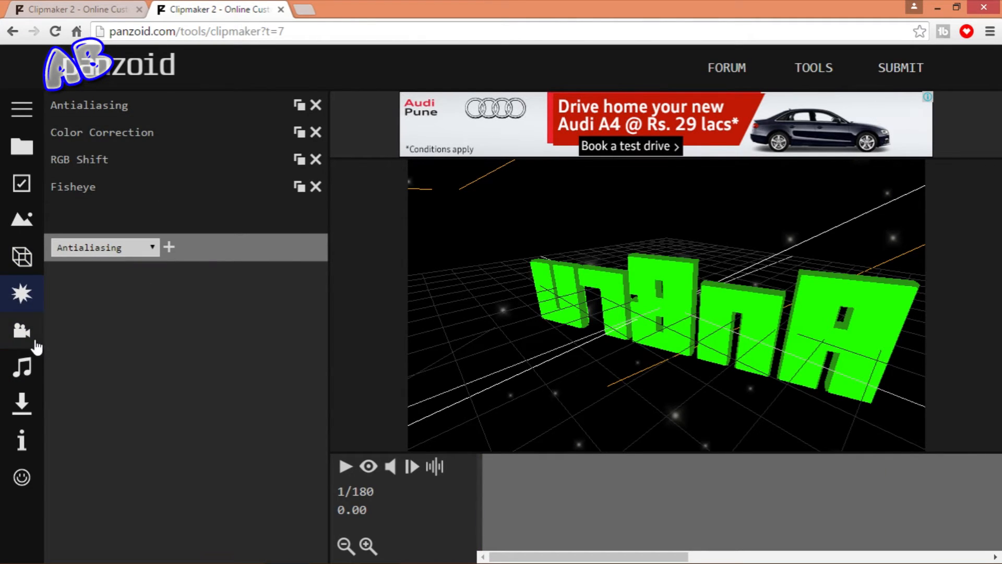
# - View the Camera sequence settings, then the Audio track panel showing Hope by Tobu
pyautogui.click(22, 331)
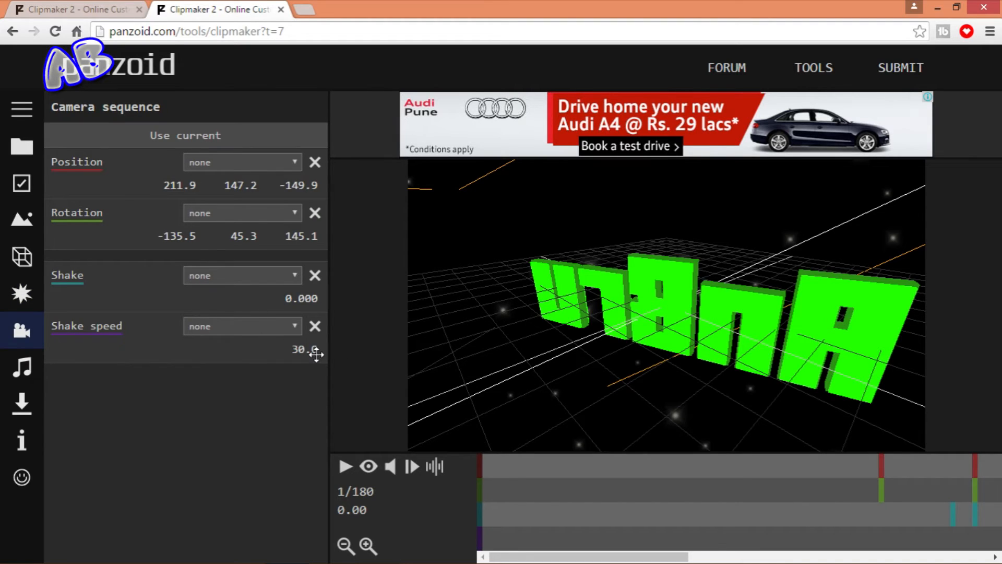
pyautogui.moveTo(147, 218)
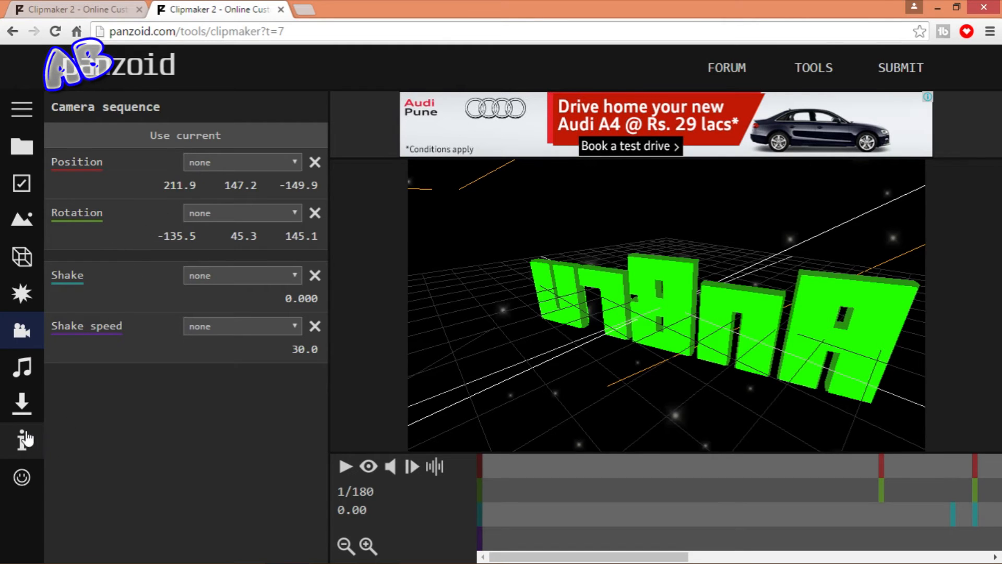
pyautogui.click(22, 367)
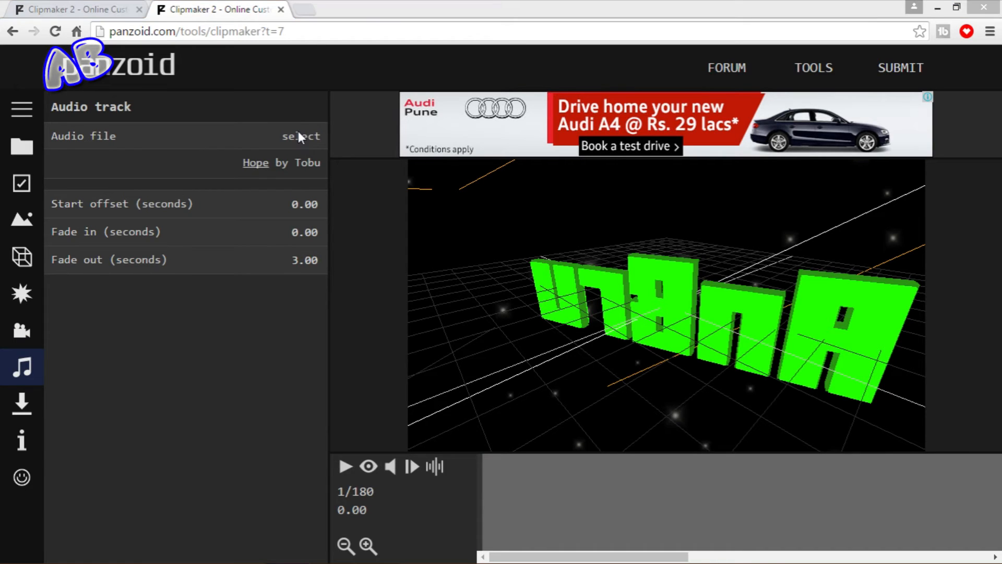
# - Browse for a replacement audio file from the YOUTUBE AUDIO LIBRARY folder
pyautogui.click(301, 136)
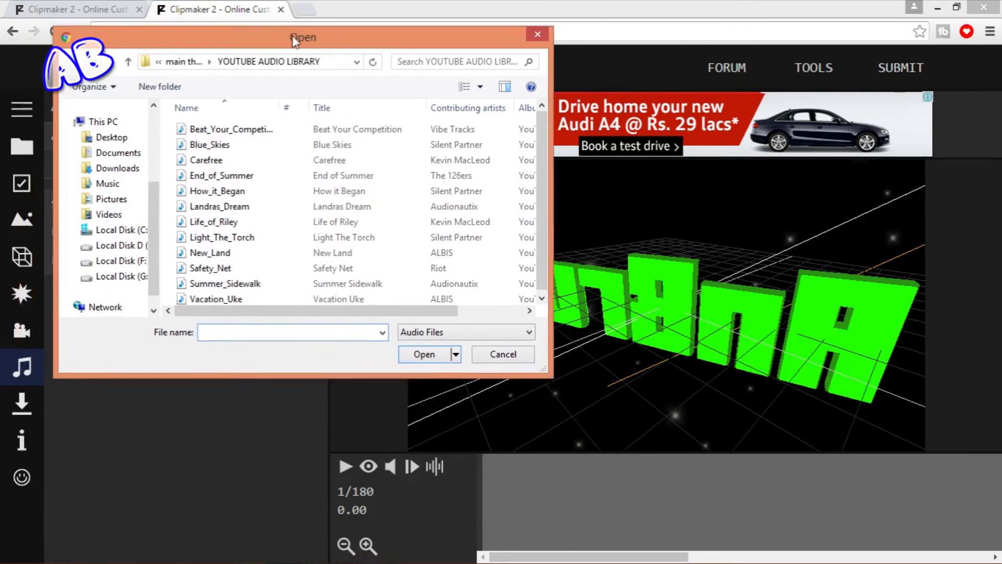
pyautogui.click(279, 286)
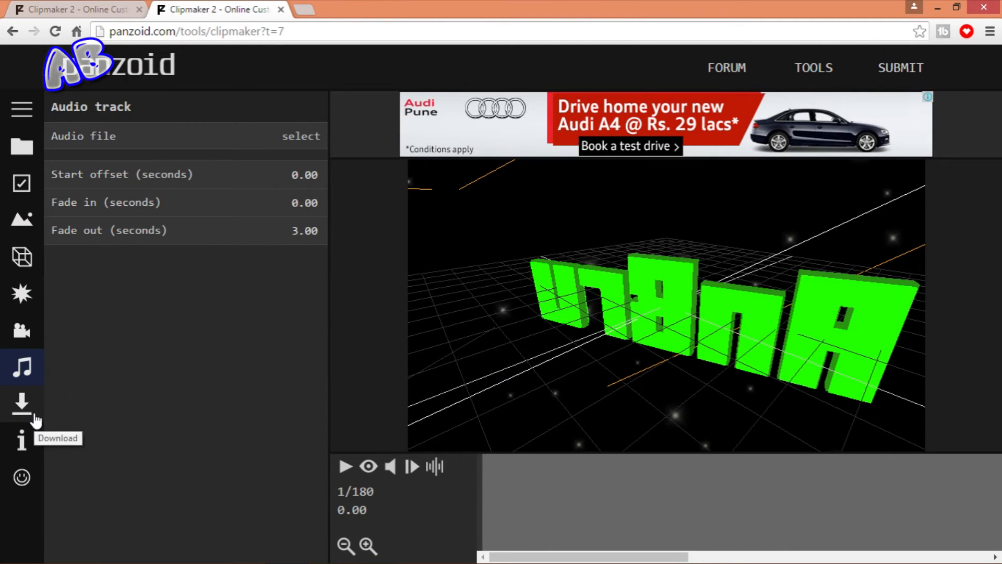
# - Set the download render mode to best quality, with 75mb buffer and one thread
pyautogui.click(21, 404)
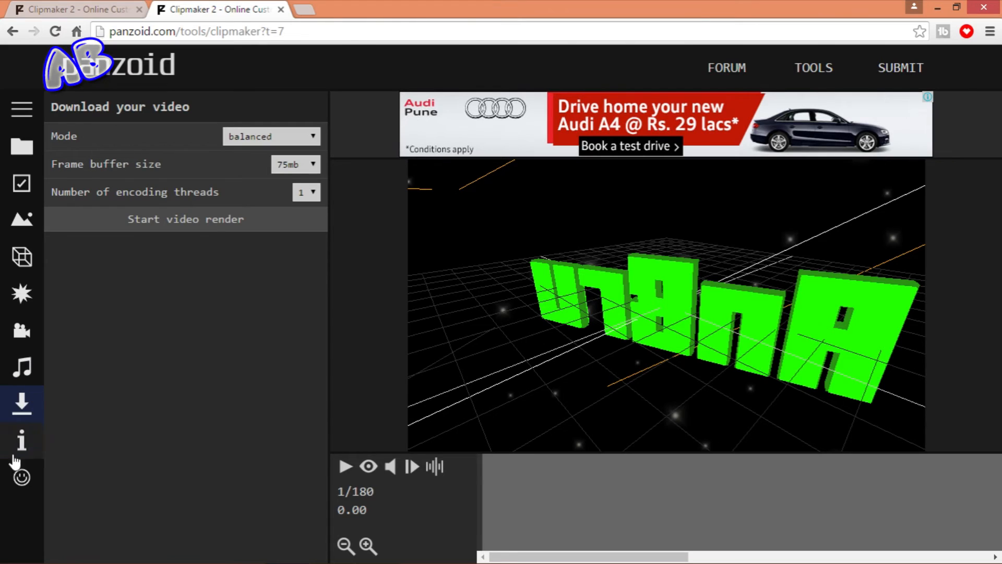
pyautogui.moveTo(261, 151)
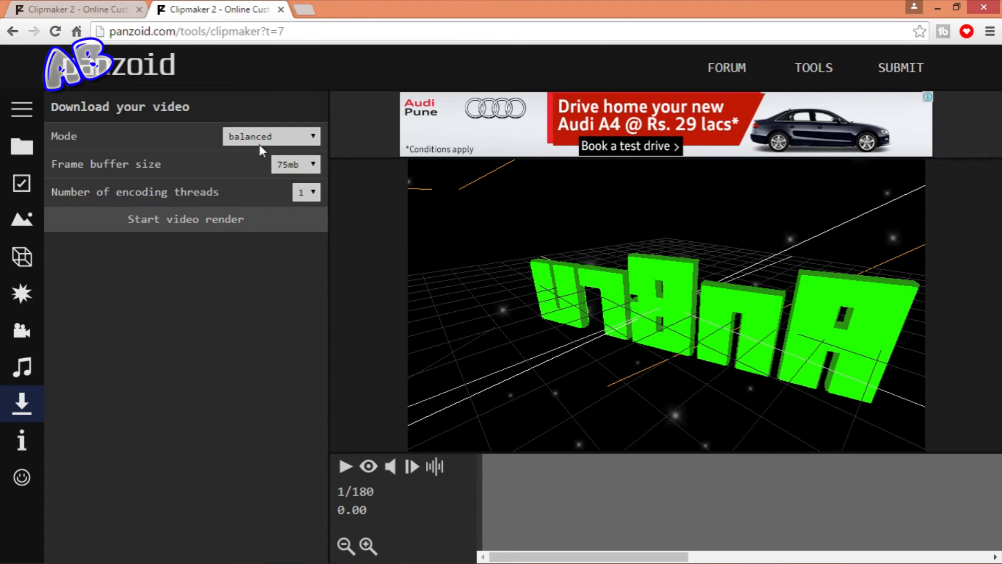
pyautogui.moveTo(262, 146)
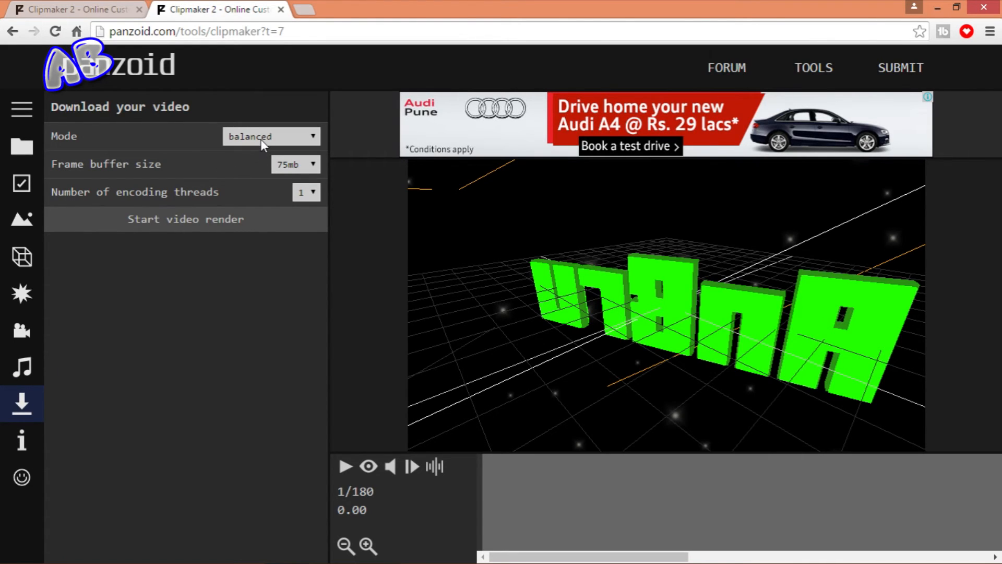
pyautogui.click(271, 136)
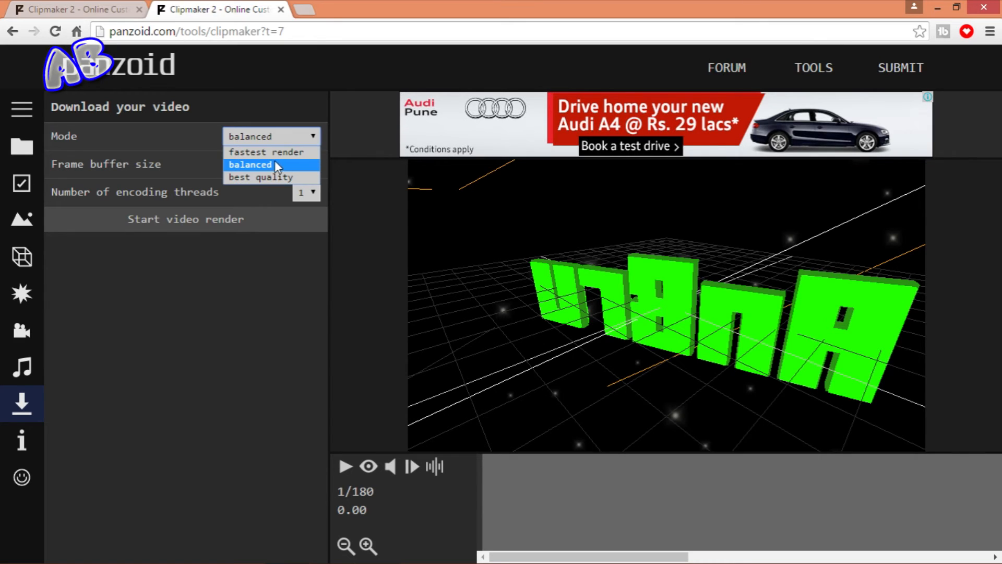
pyautogui.moveTo(293, 152)
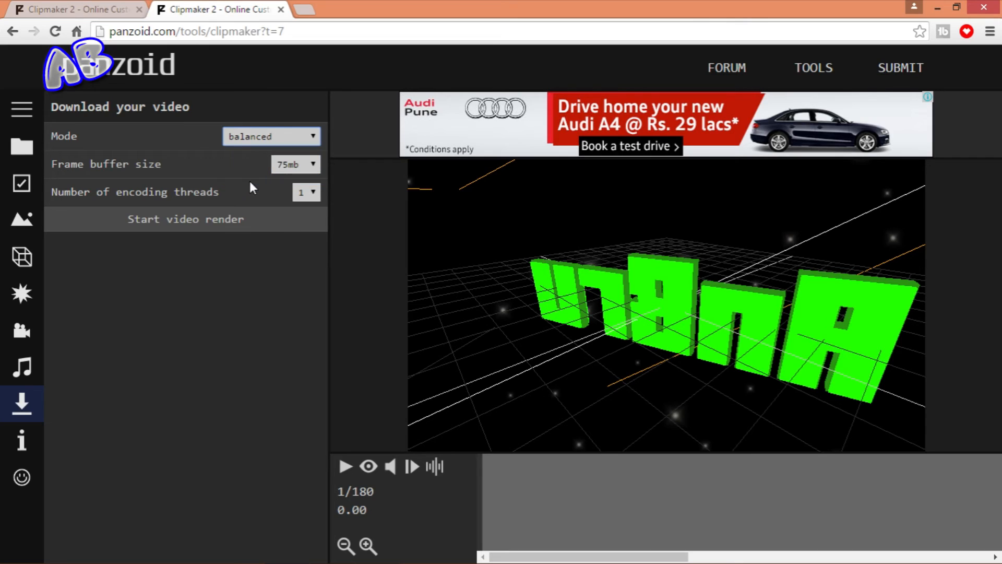
pyautogui.click(270, 136)
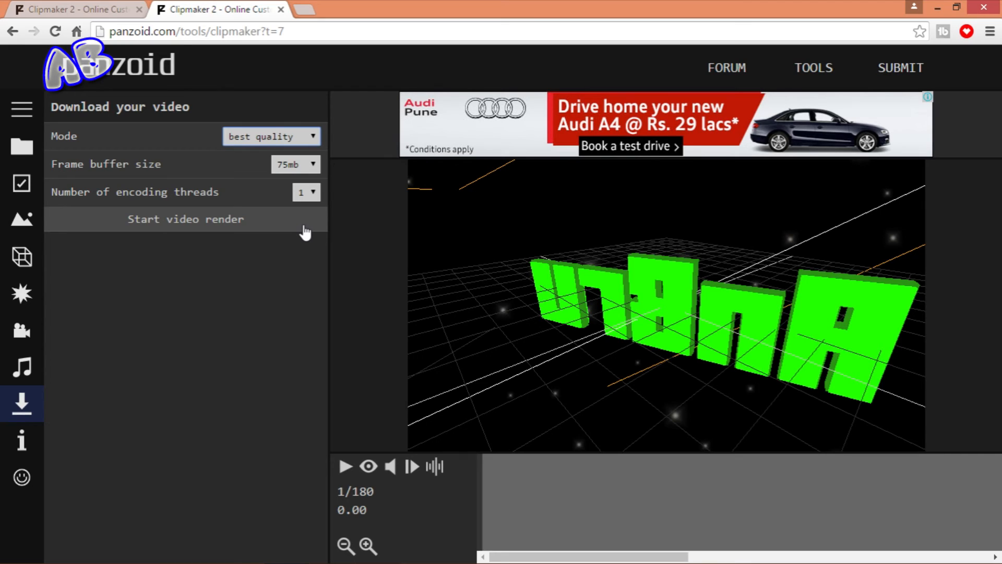
# - Render the AnBru intro video and download the finished file
pyautogui.click(185, 219)
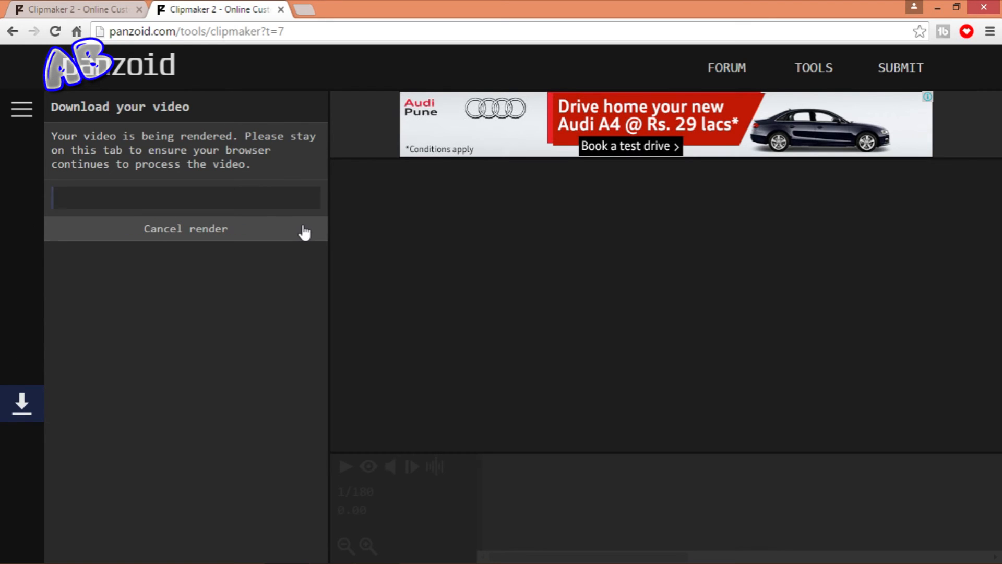
pyautogui.moveTo(224, 362)
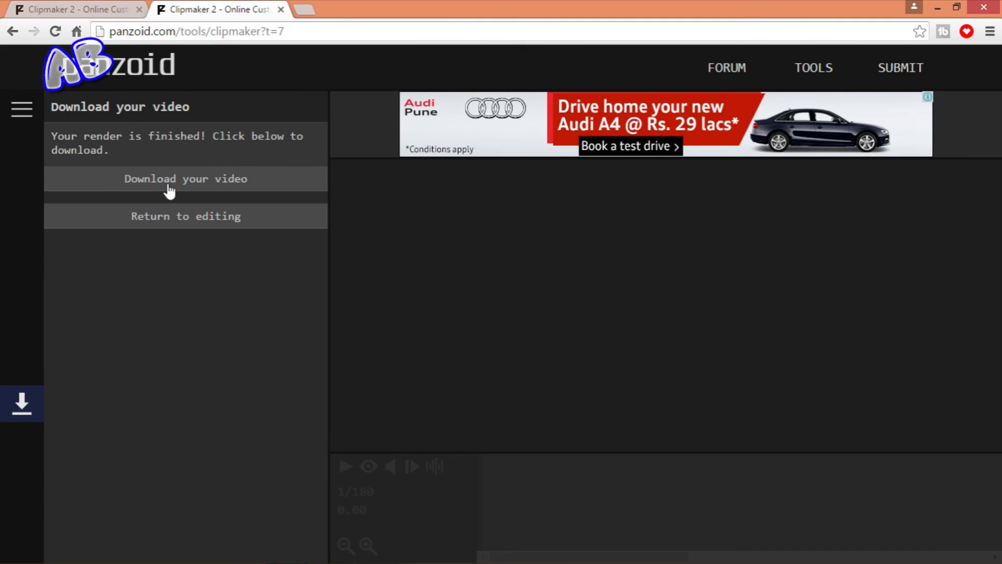
pyautogui.moveTo(379, 6)
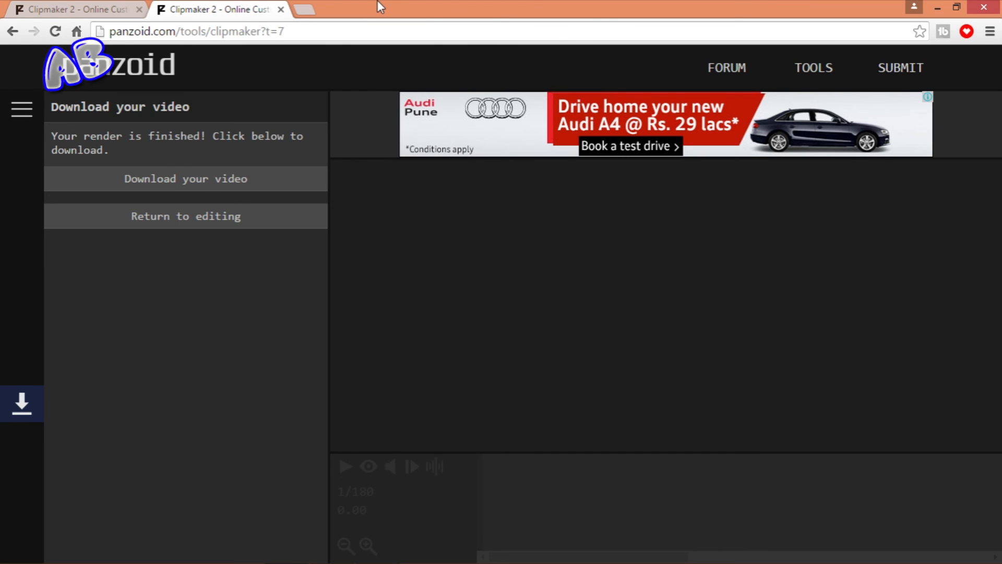
pyautogui.click(185, 178)
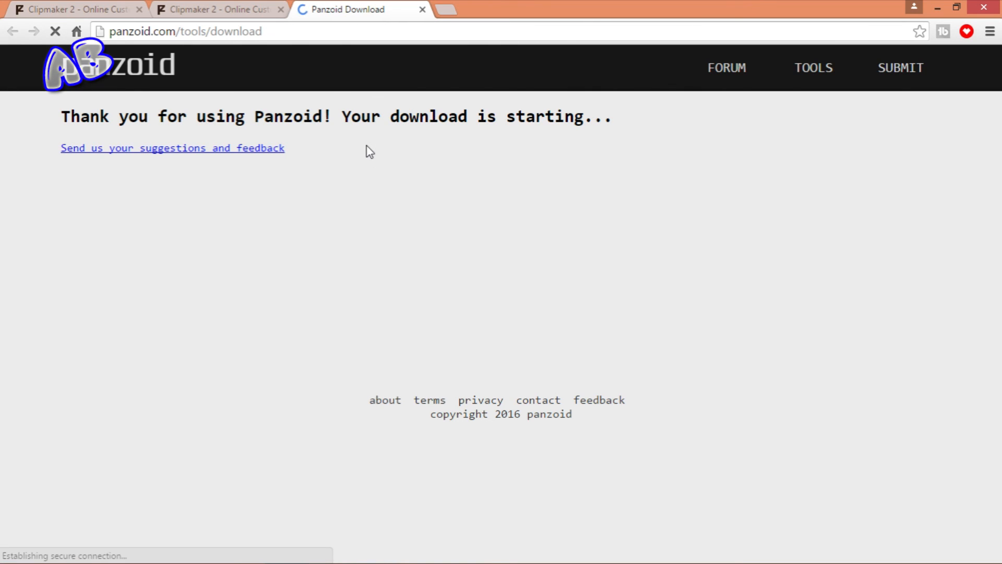
pyautogui.moveTo(435, 152)
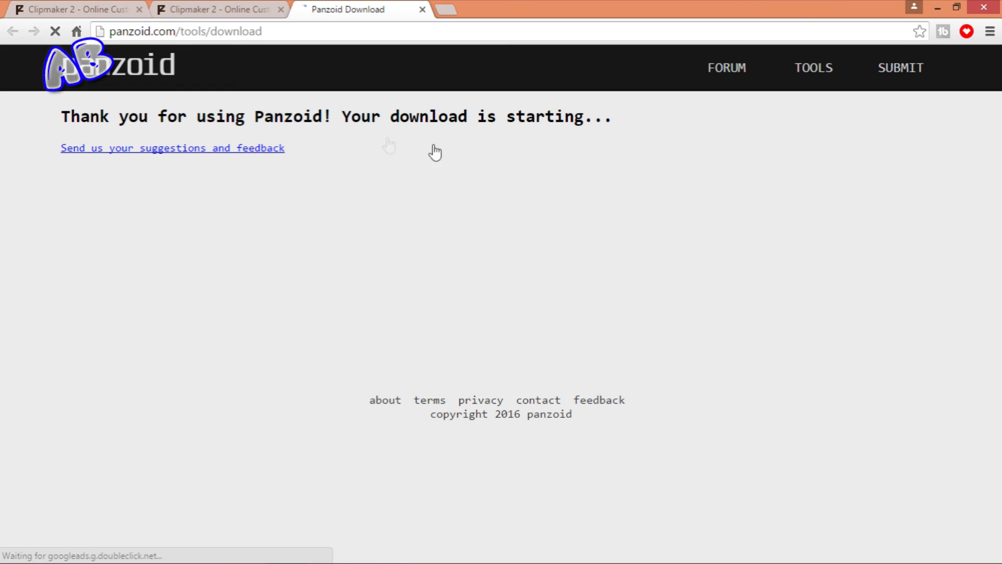